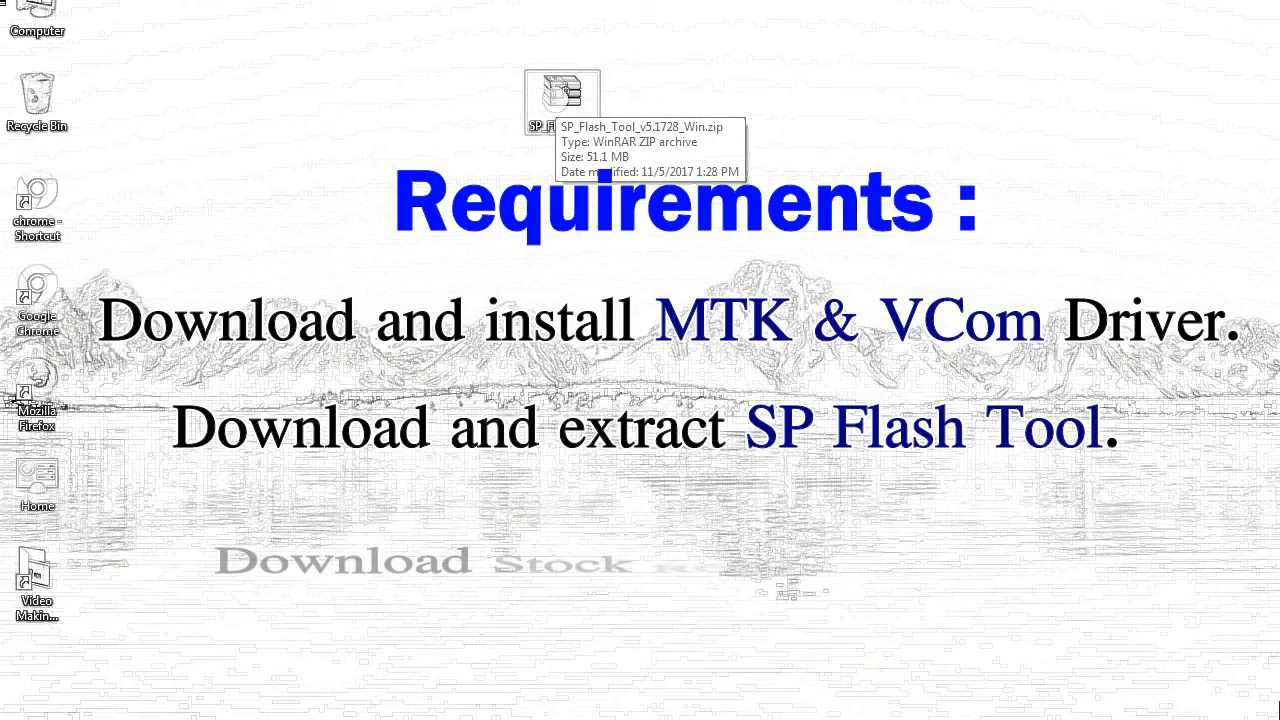
# - Extract SP_Flash_Tool_v5.1728_Win.zip into its own desktop folder and select that folder
pyautogui.rightClick(562, 99)
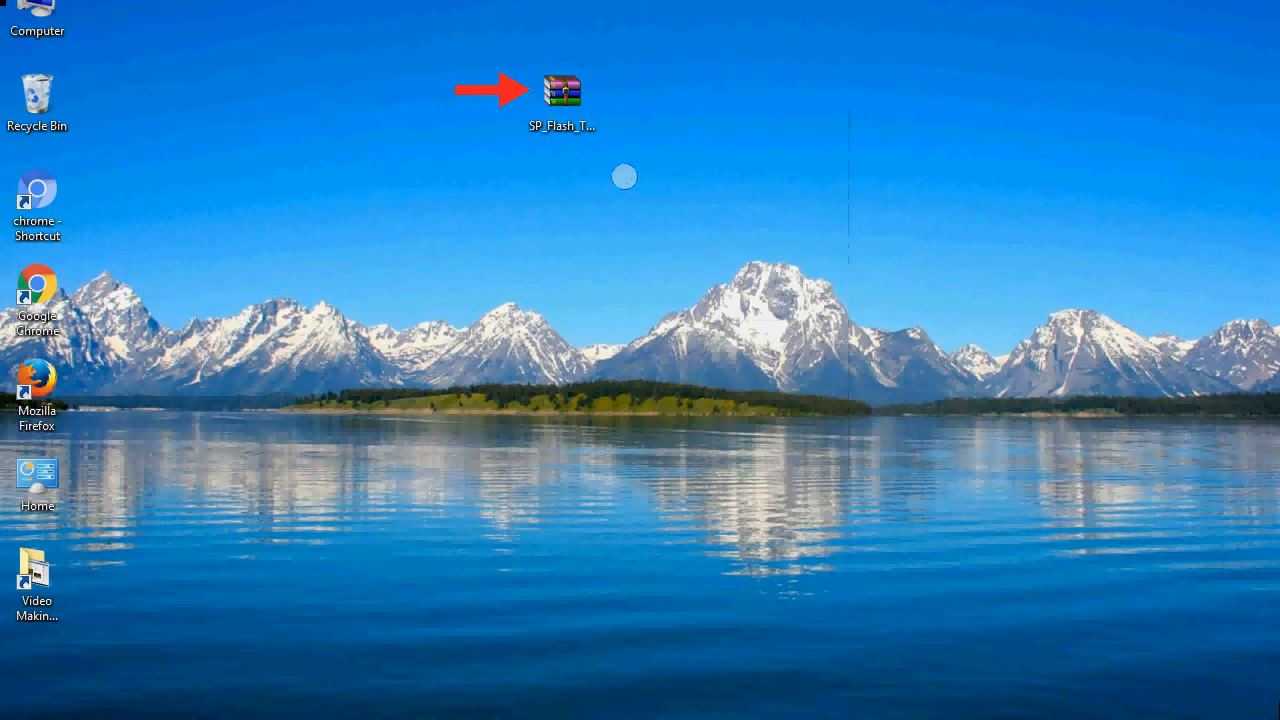
pyautogui.doubleClick(562, 90)
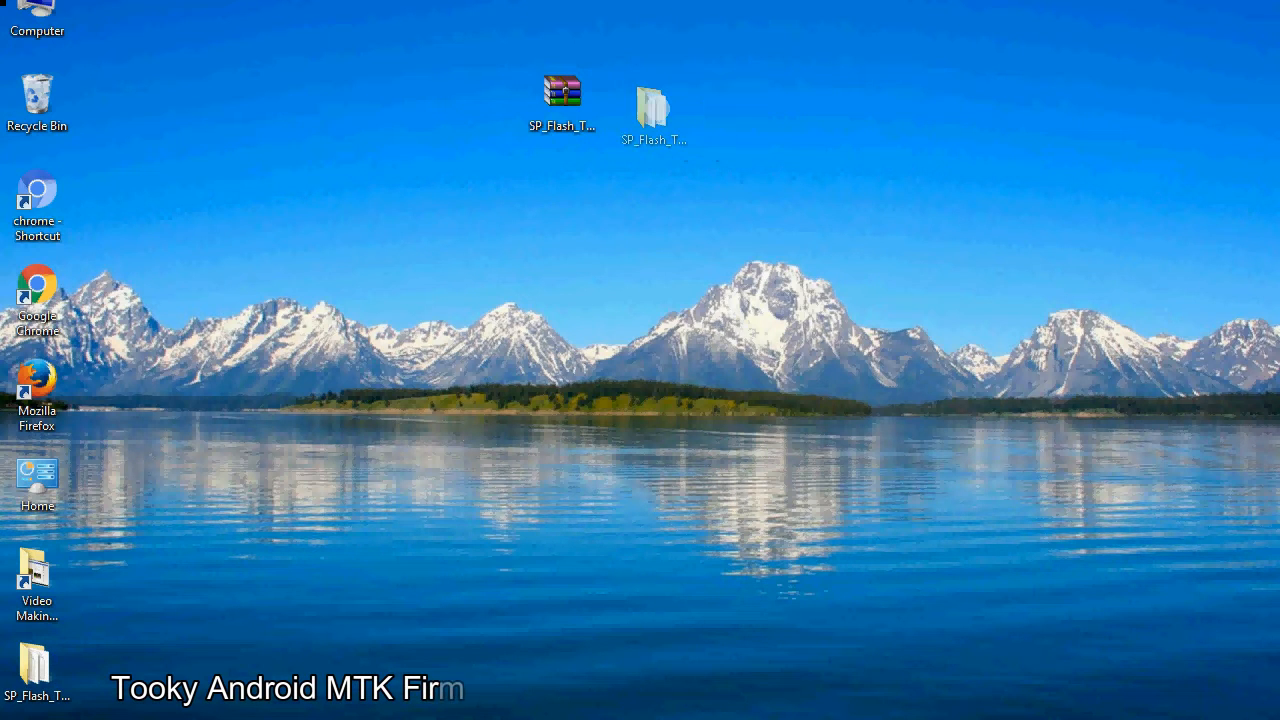
pyautogui.click(651, 110)
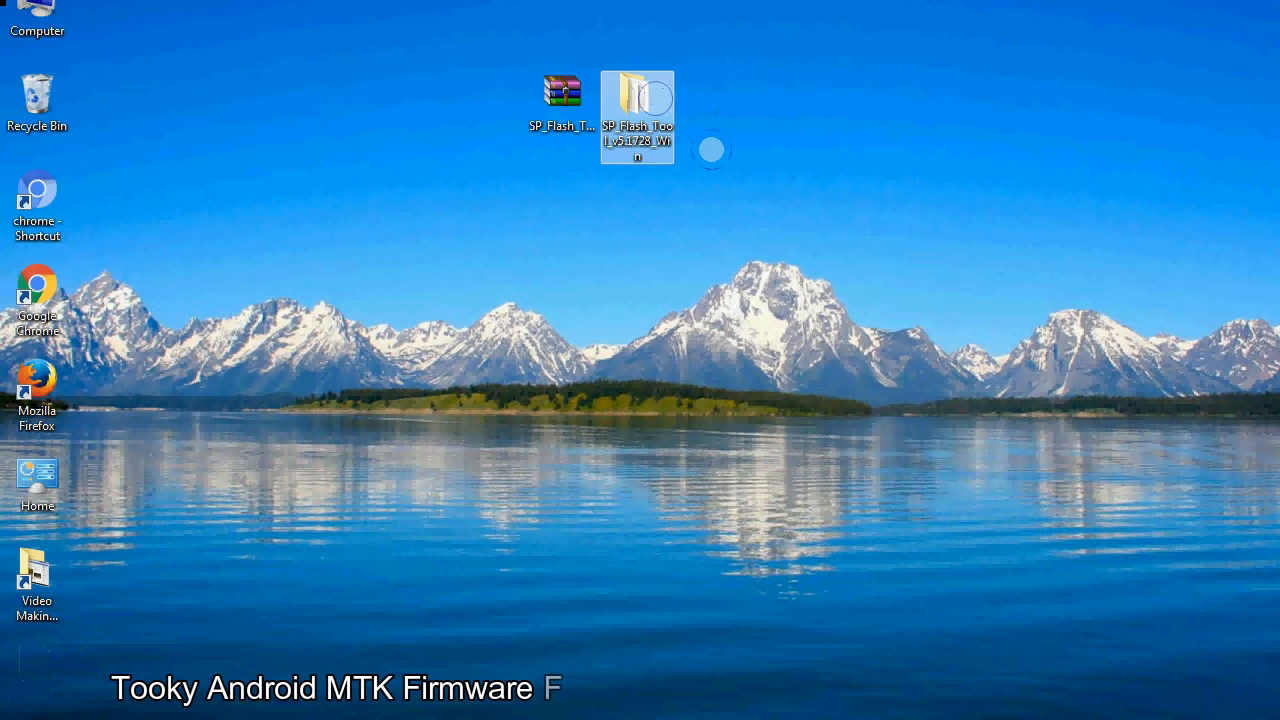
# - Launch flash_tool.exe from inside the extracted SP Flash Tool folder
pyautogui.doubleClick(637, 115)
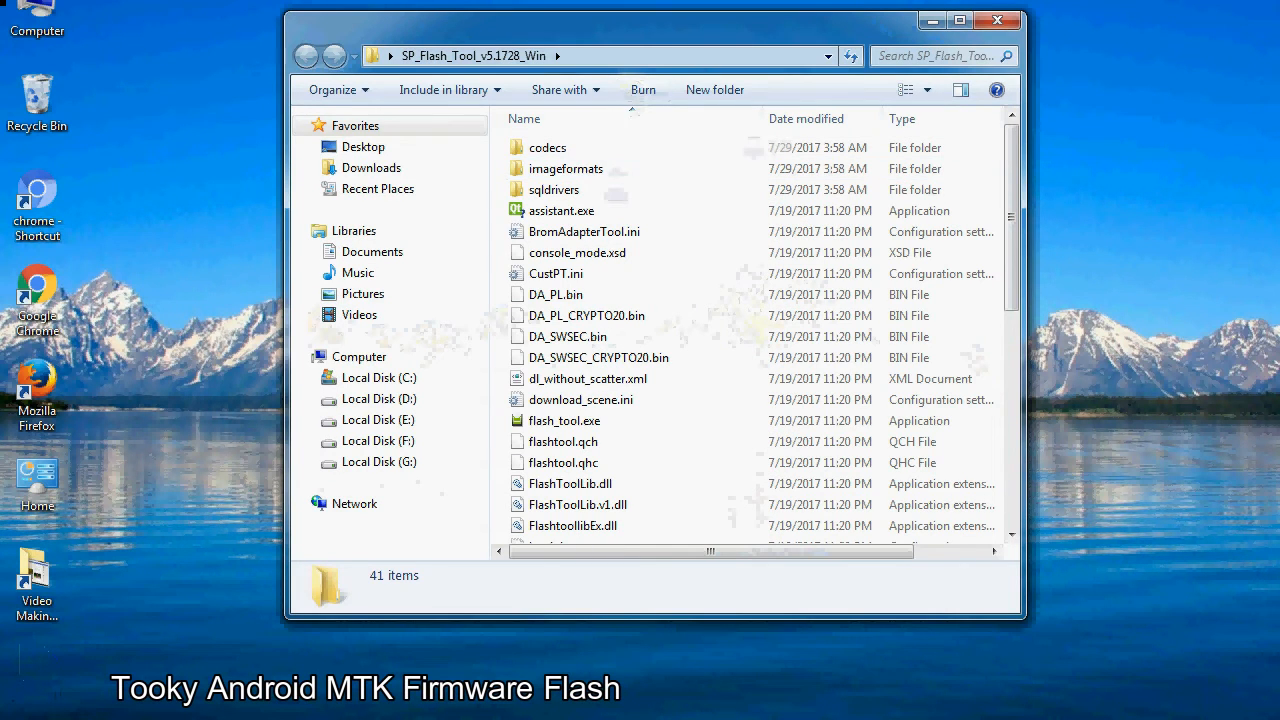
pyautogui.scroll(-3)
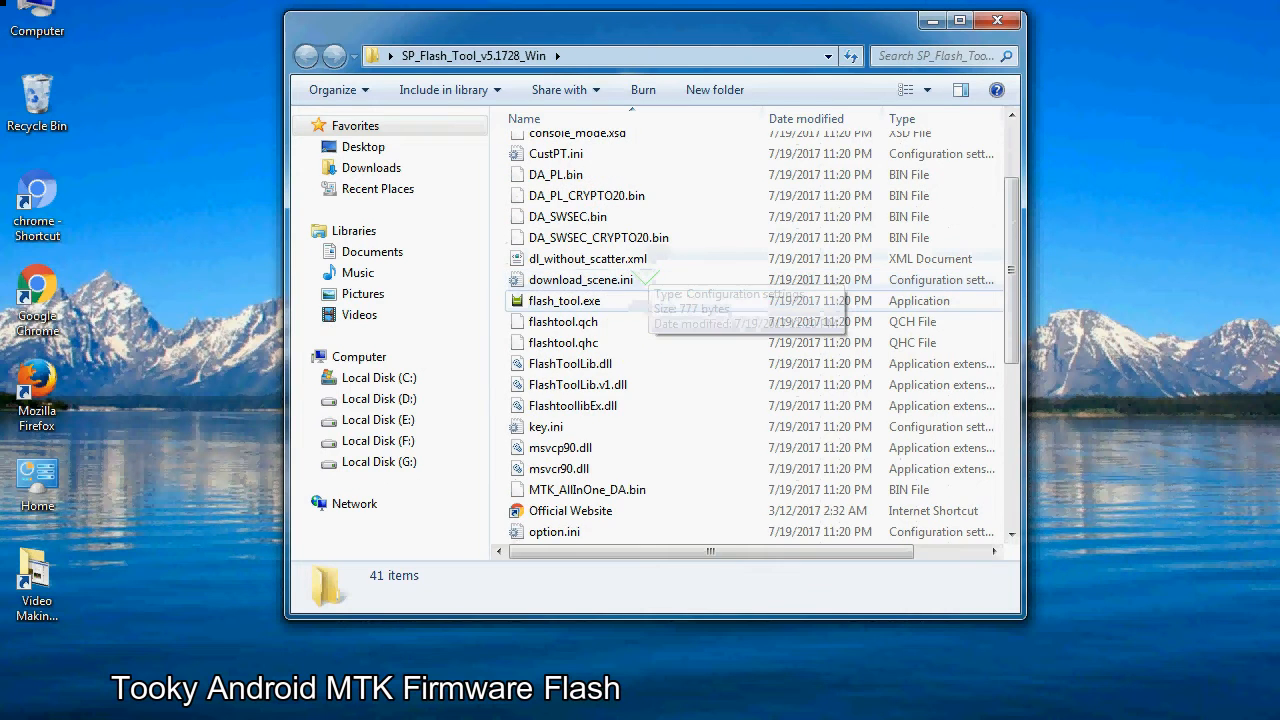
pyautogui.rightClick(564, 300)
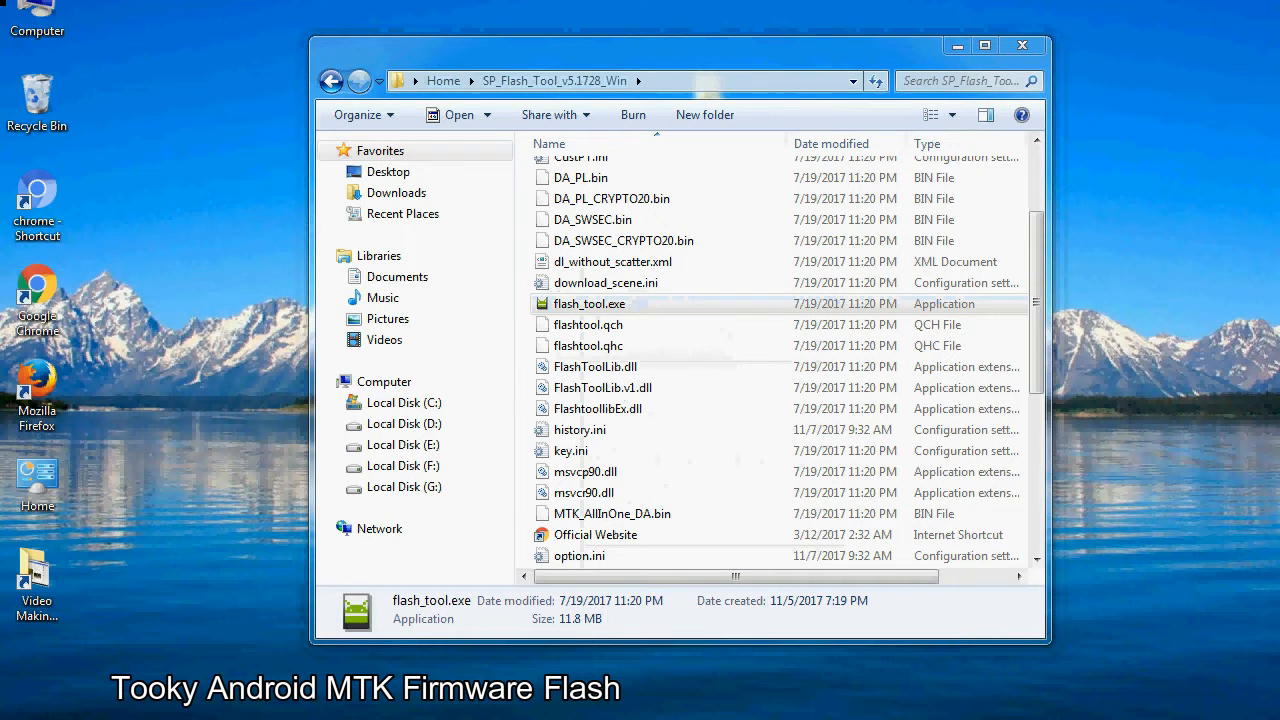
pyautogui.doubleClick(589, 303)
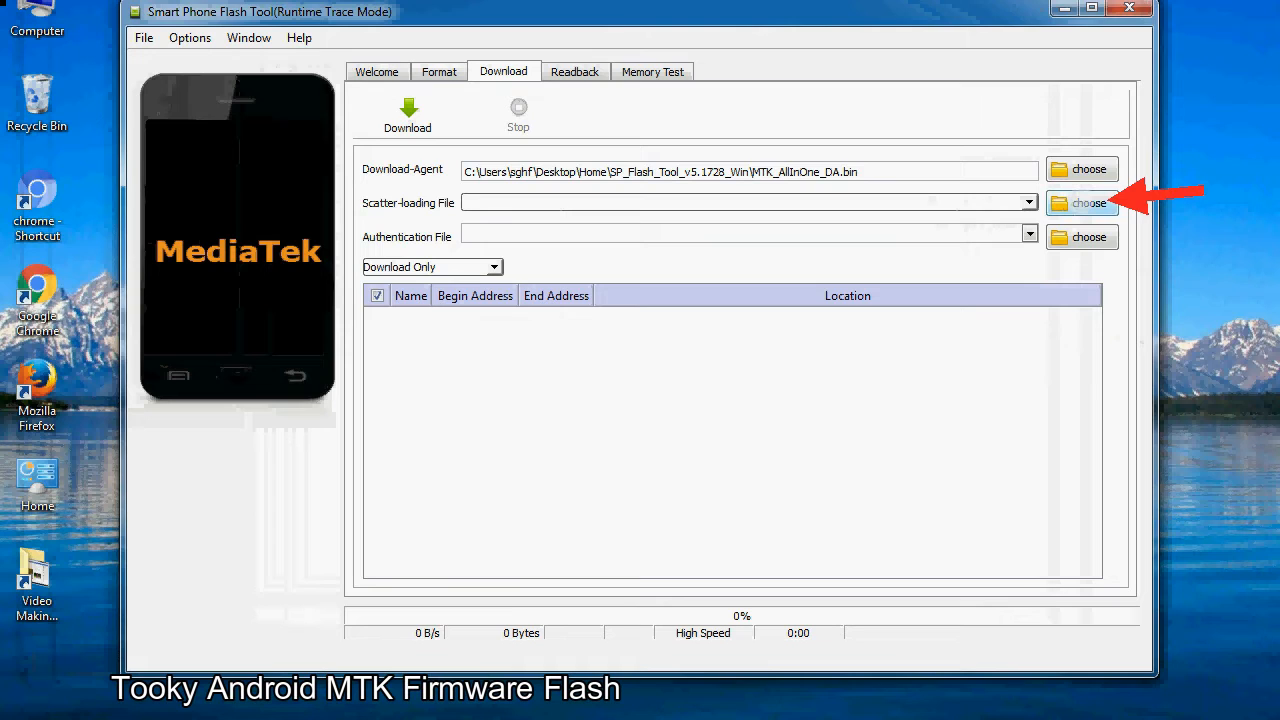
# - Load MT6XXX_Android_scatter.txt as the scatter-loading file, filling the partition list
pyautogui.click(1081, 203)
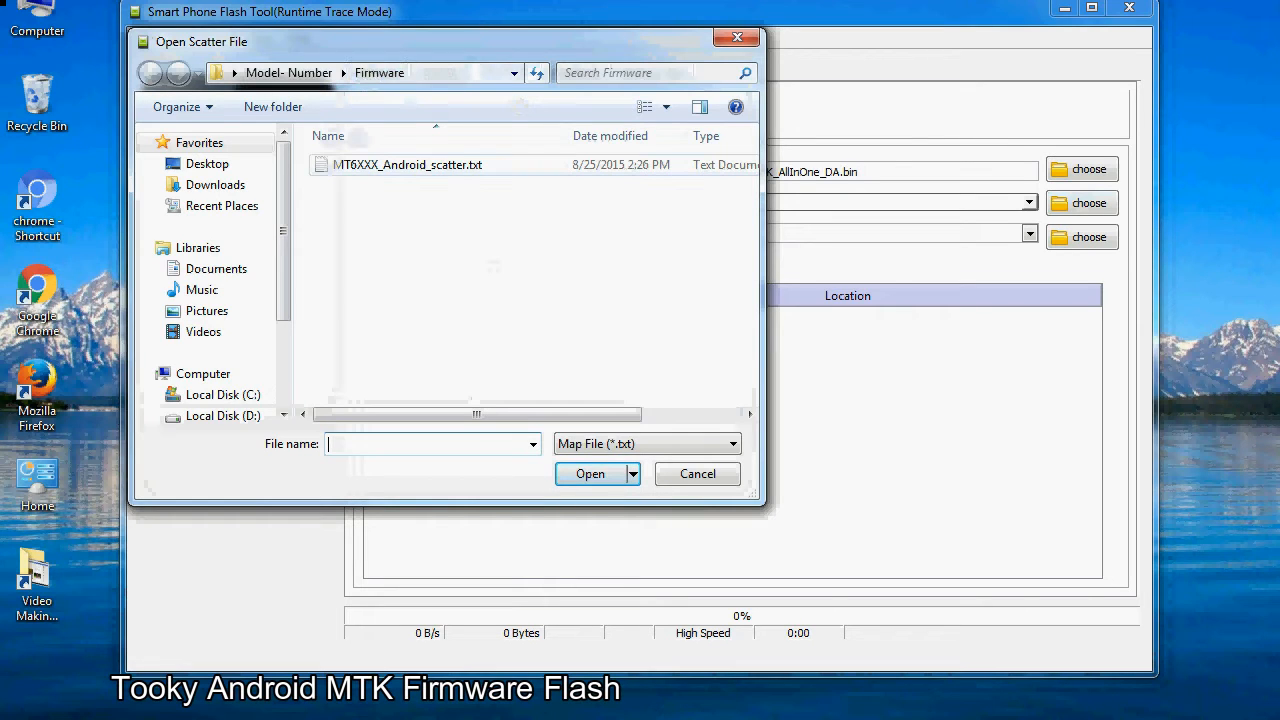
pyautogui.click(406, 164)
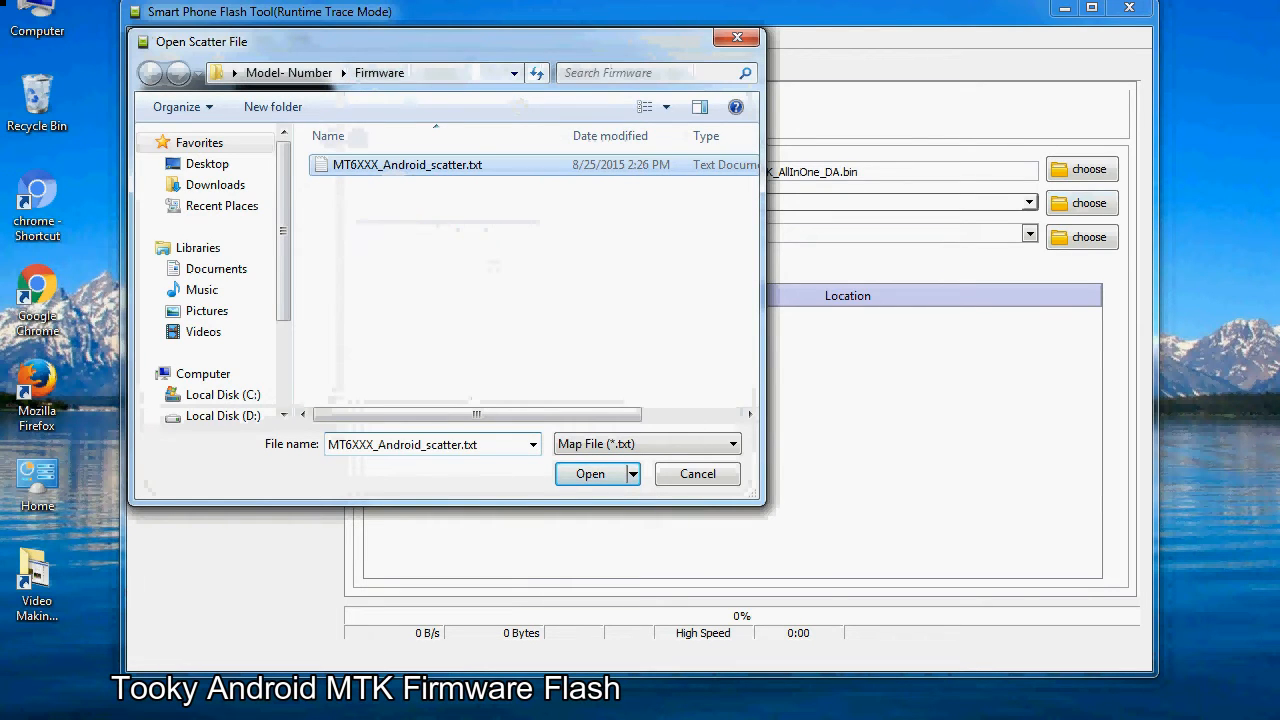
pyautogui.click(589, 473)
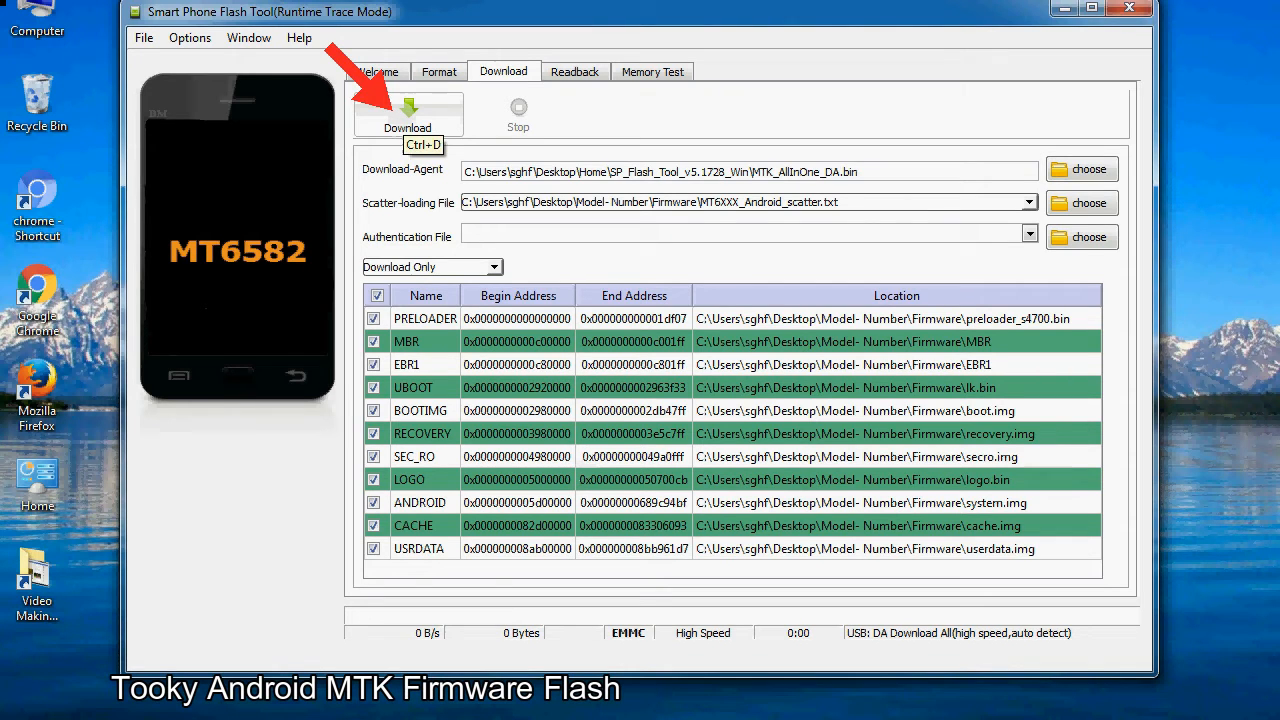
# - Start the firmware Download so flashing begins once the phone connects over USB
pyautogui.click(407, 113)
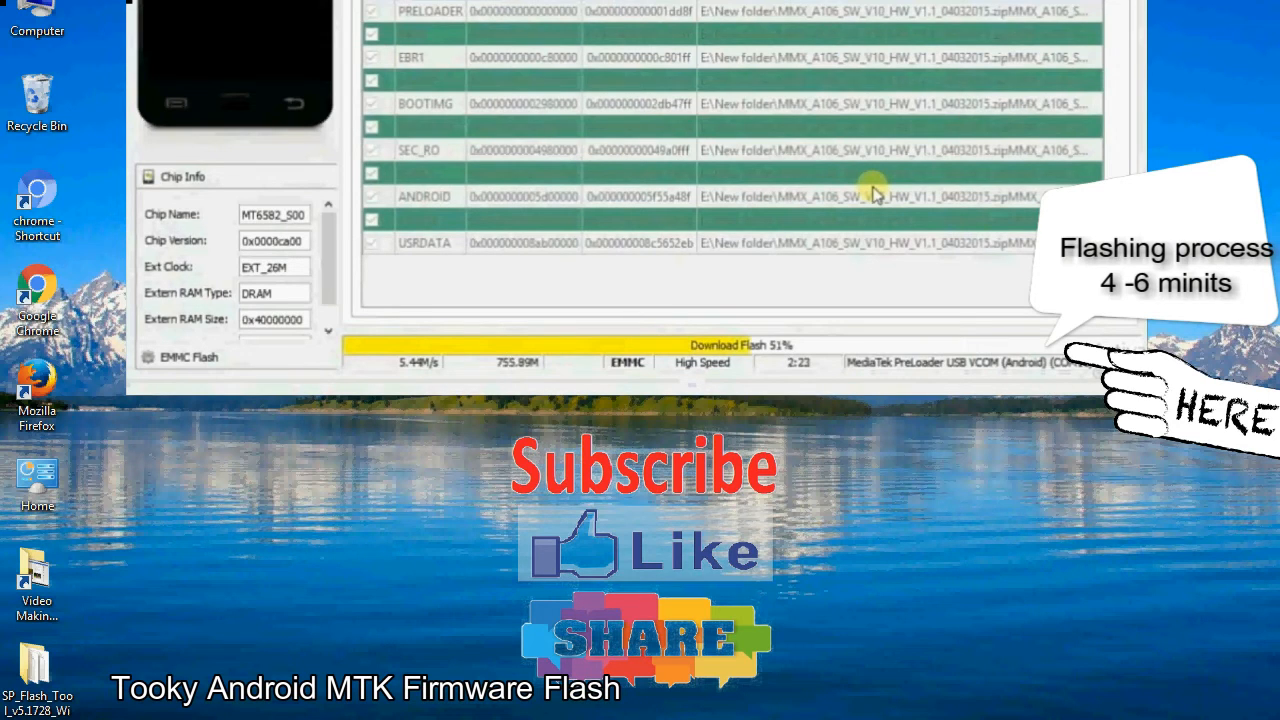
pyautogui.moveTo(425, 370)
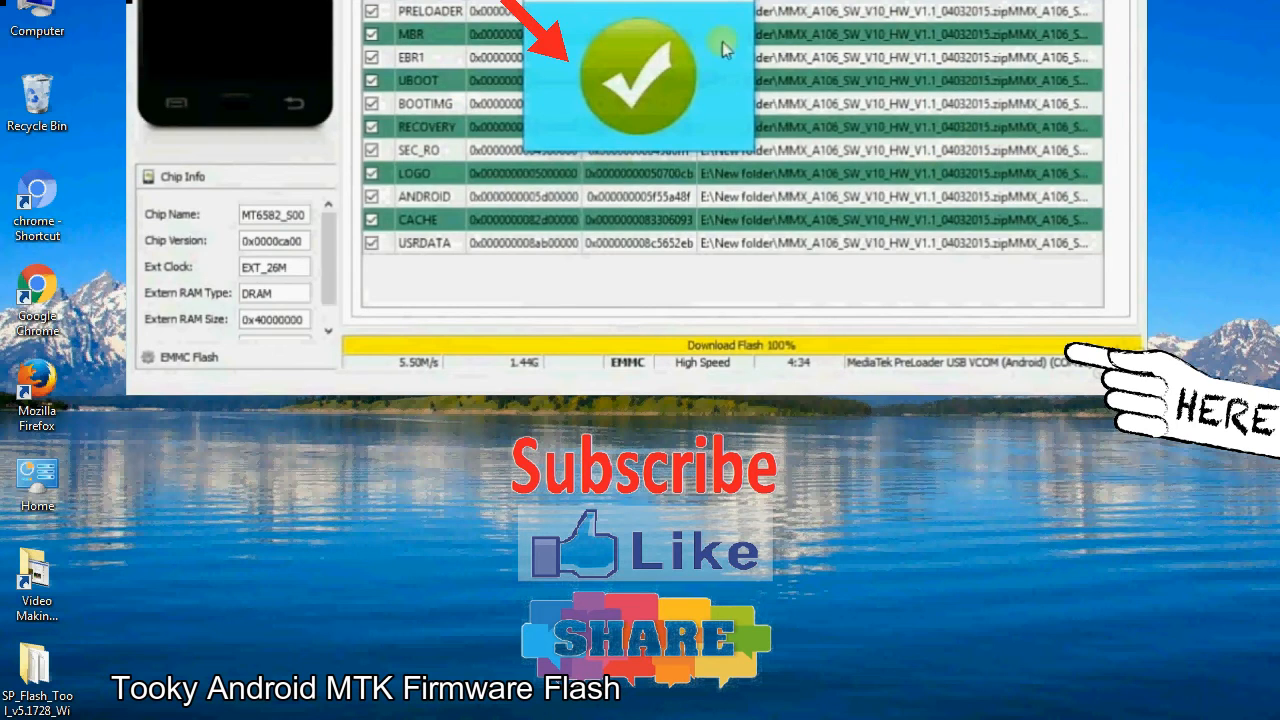
pyautogui.moveTo(742, 116)
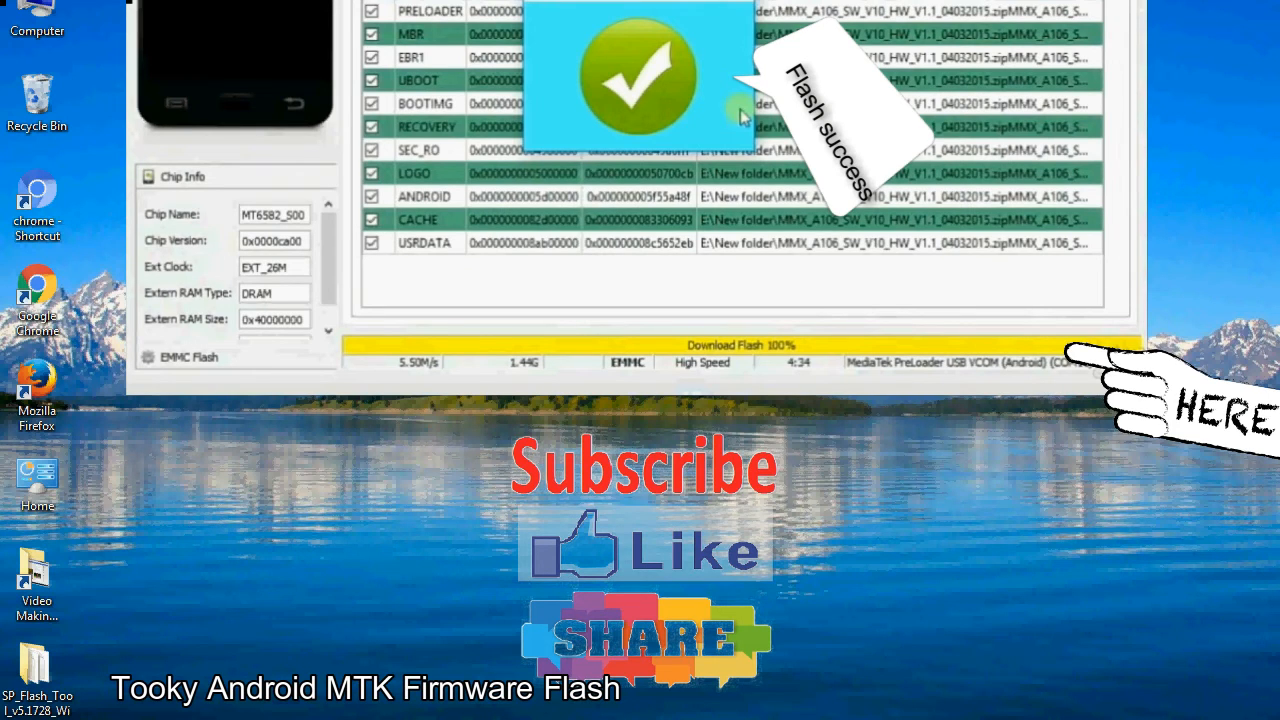
pyautogui.moveTo(740, 110)
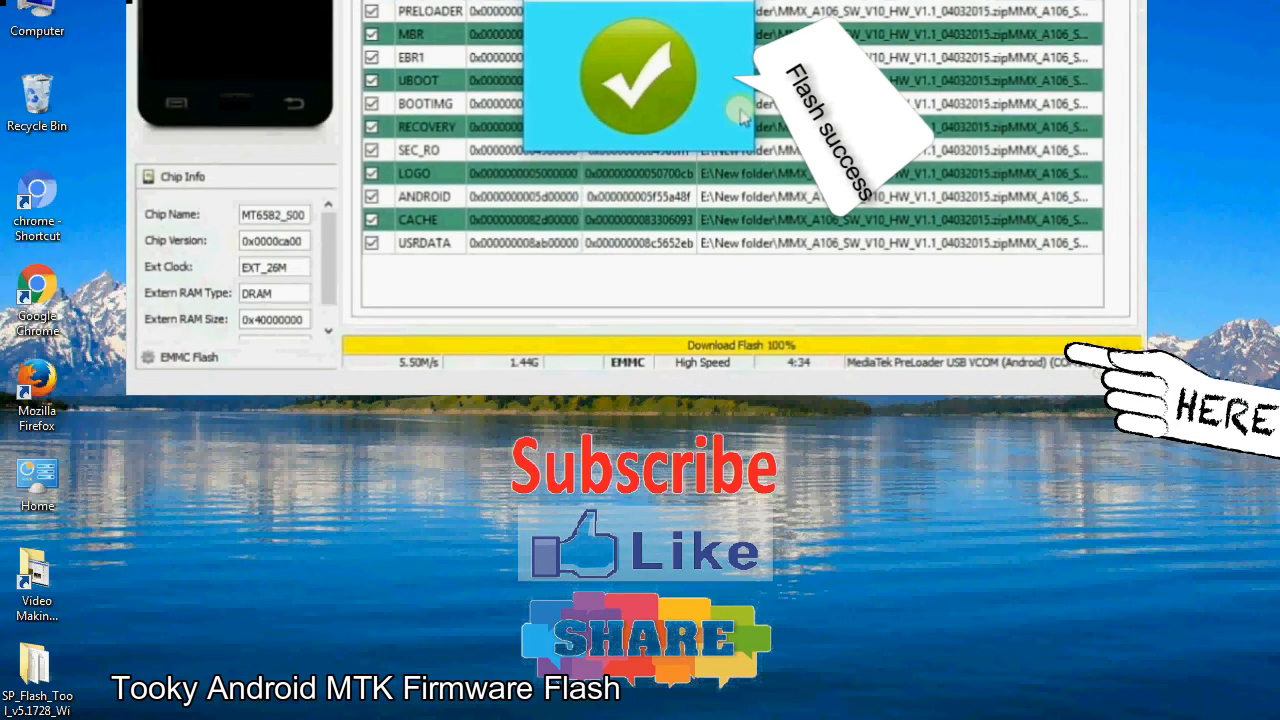